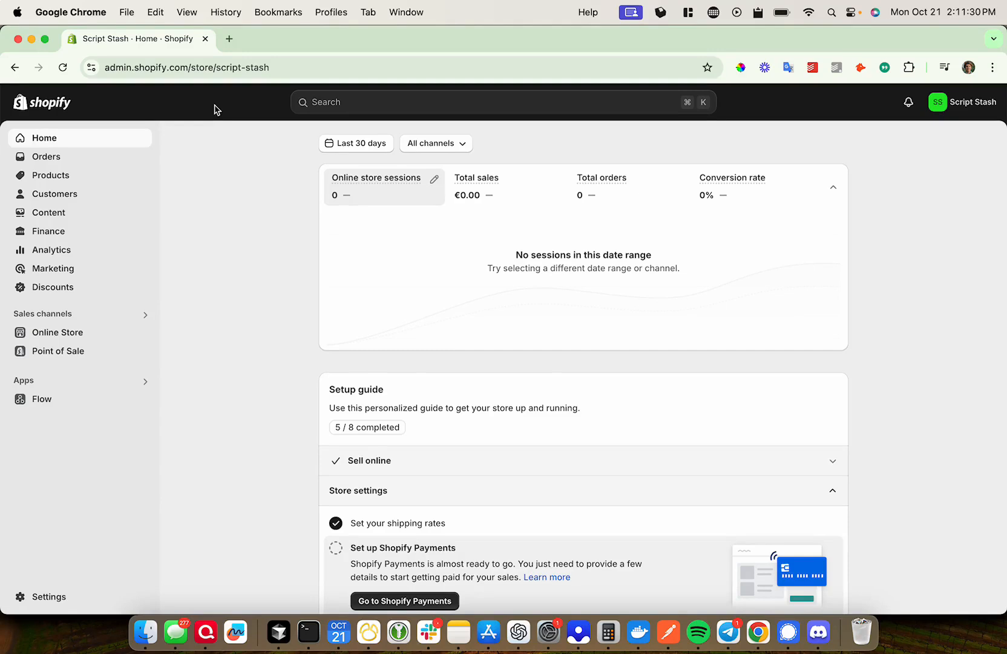
mouse_move(336, 334)
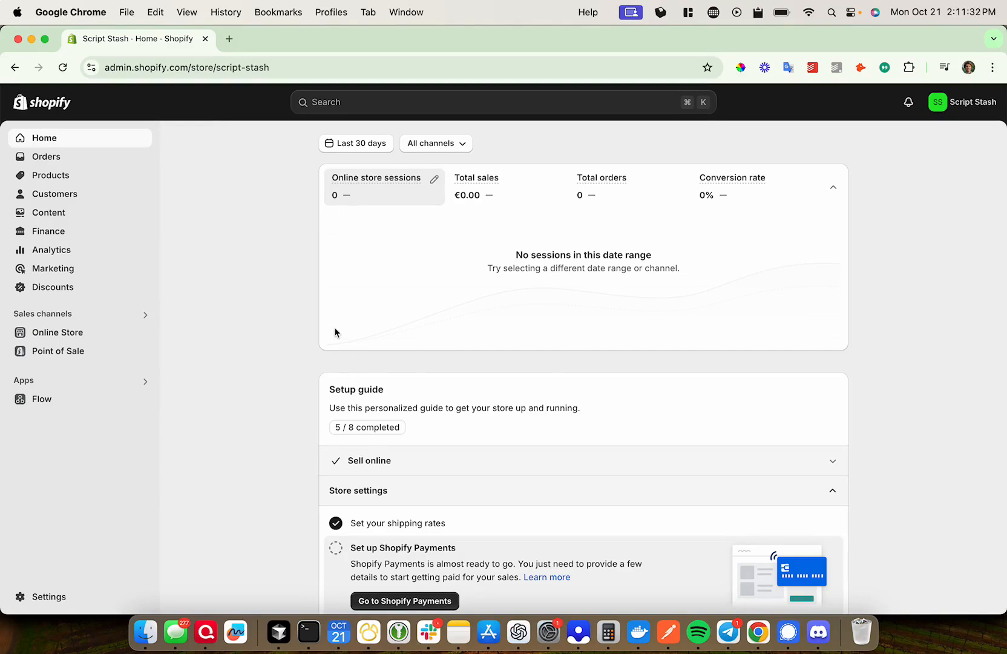
mouse_move(110, 212)
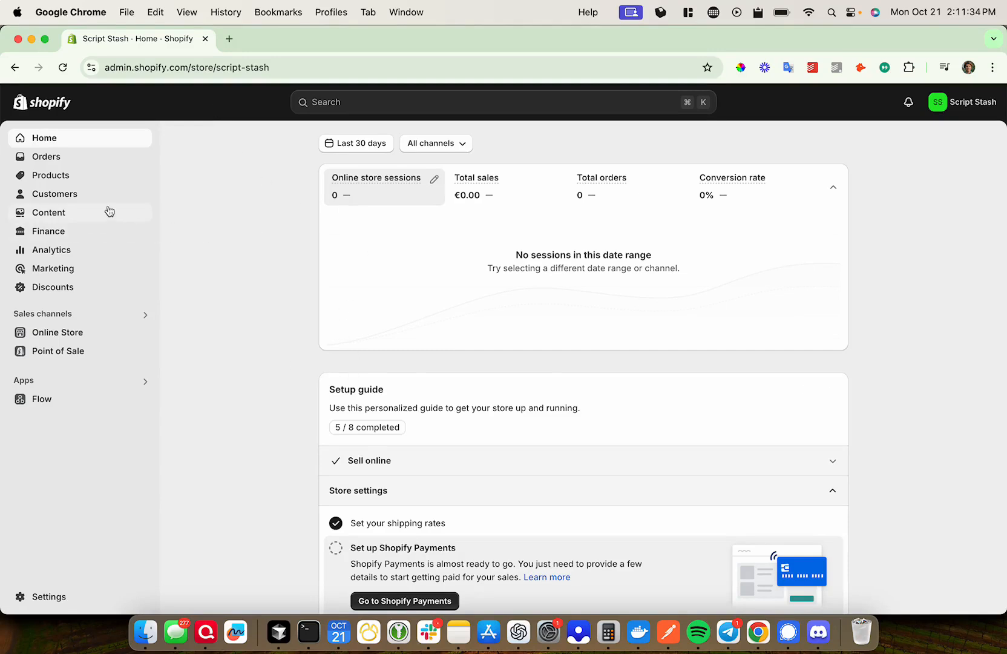
Step: Go to Discounts and begin creating a new discount, reaching the type choices
click(54, 287)
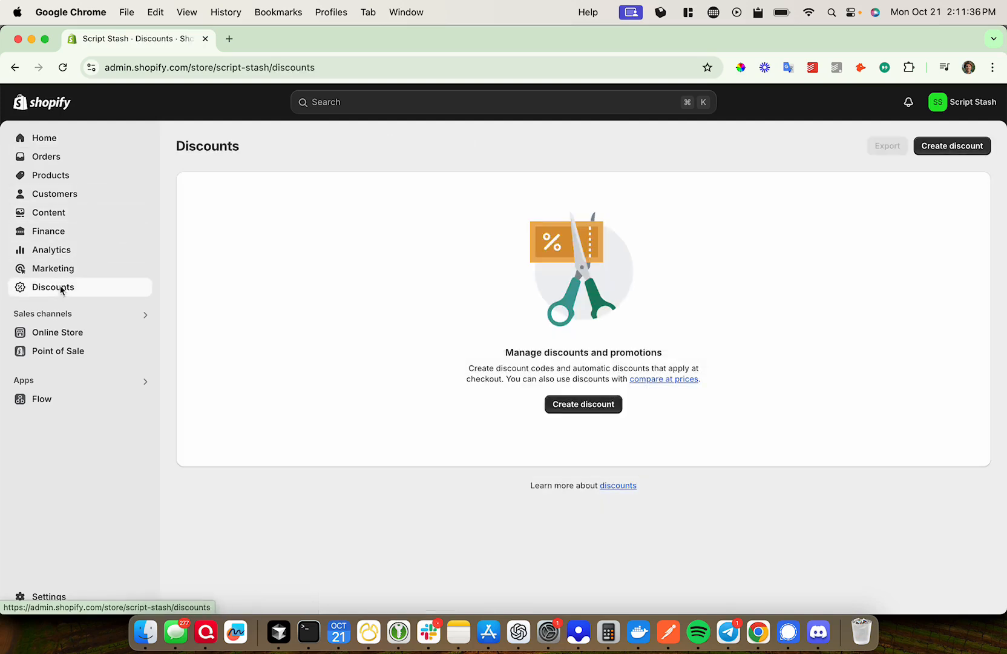
click(582, 404)
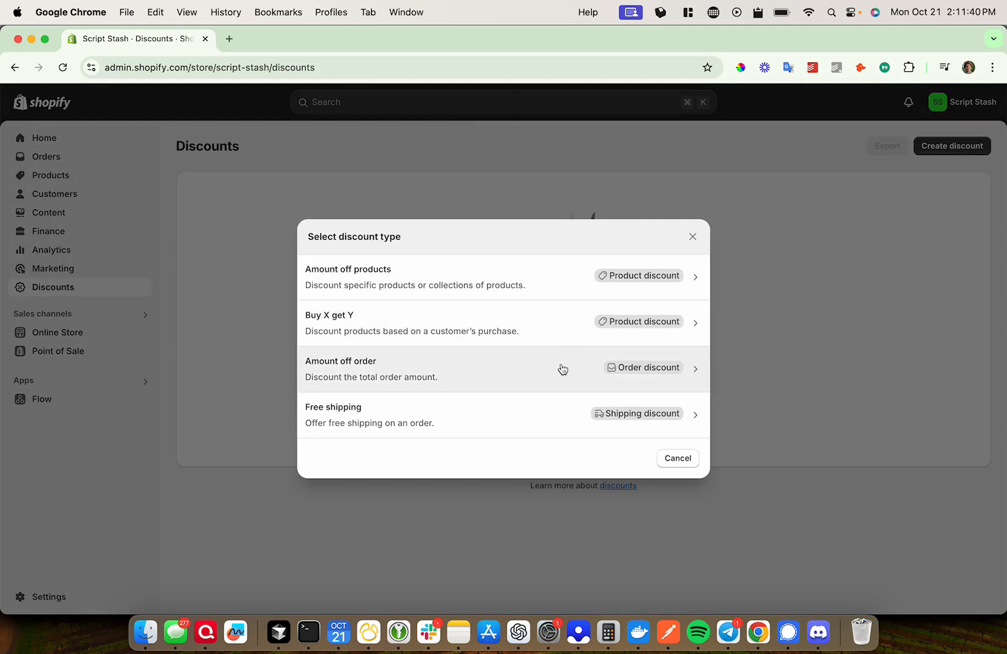
mouse_move(567, 321)
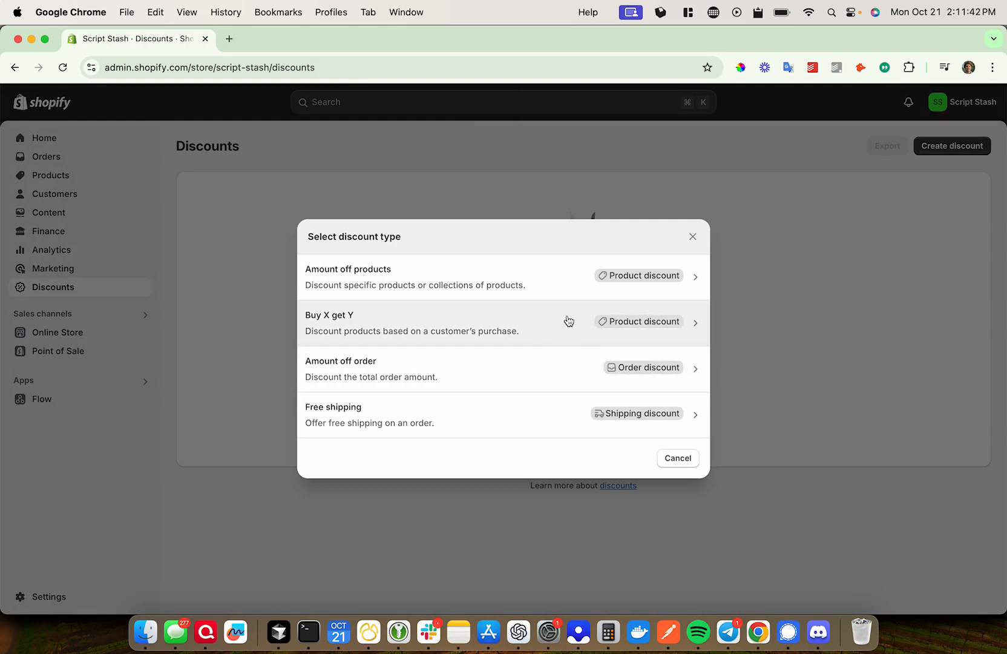
mouse_move(569, 321)
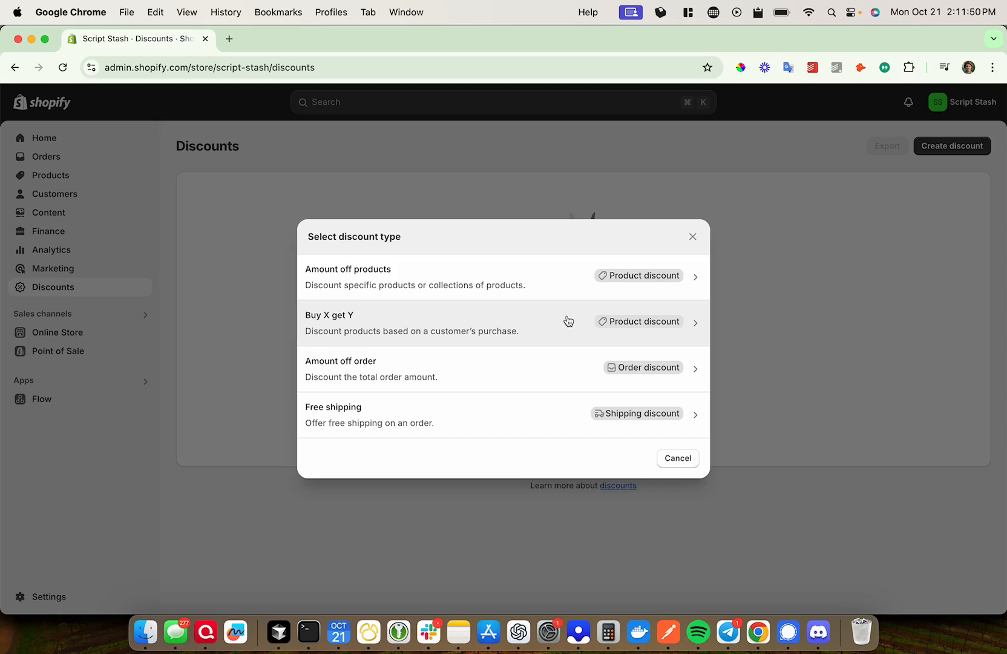
mouse_move(537, 414)
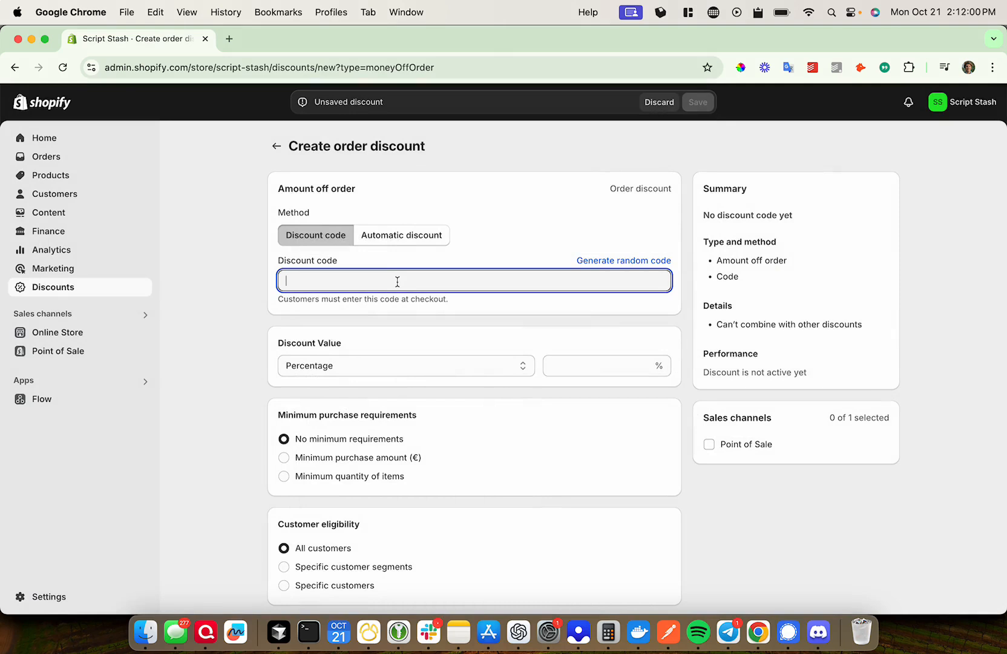
Step: Enter code TEST123 and a fixed amount value of 20.00 off the order
text(TEST123)
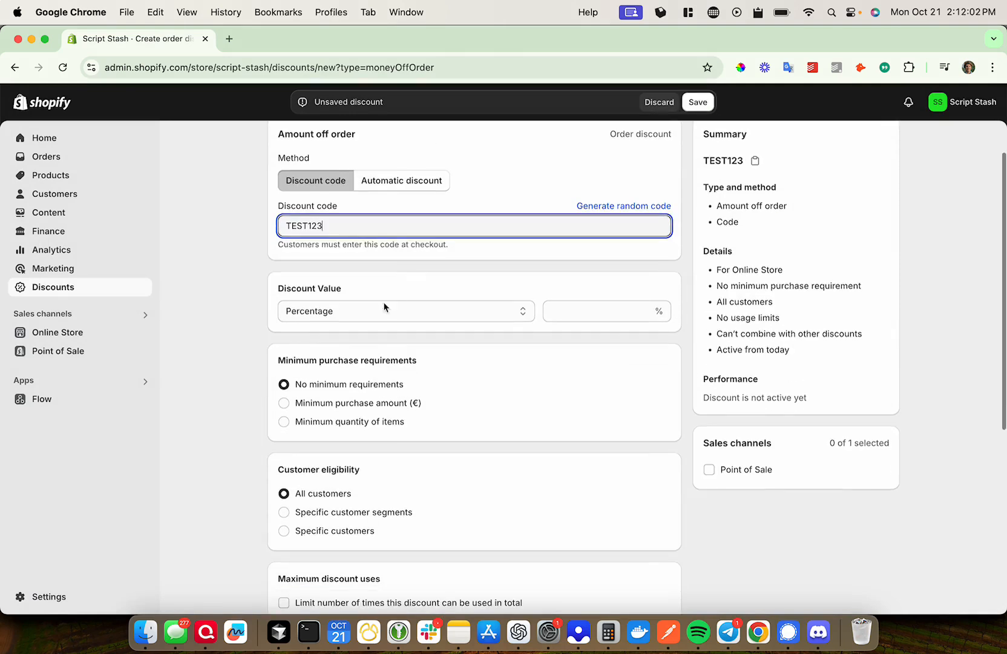
click(405, 311)
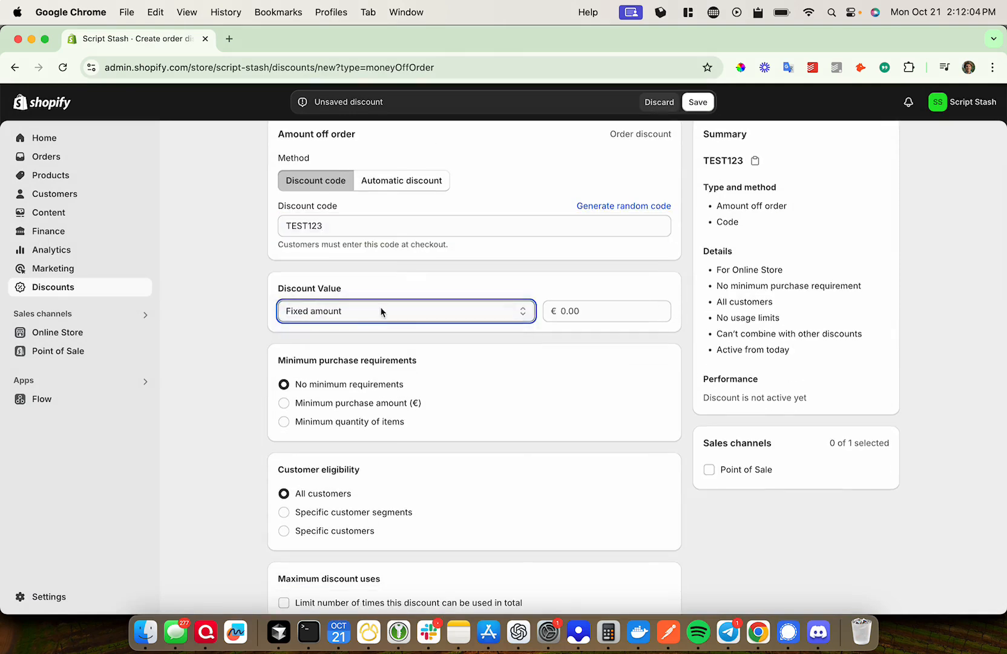
click(406, 311)
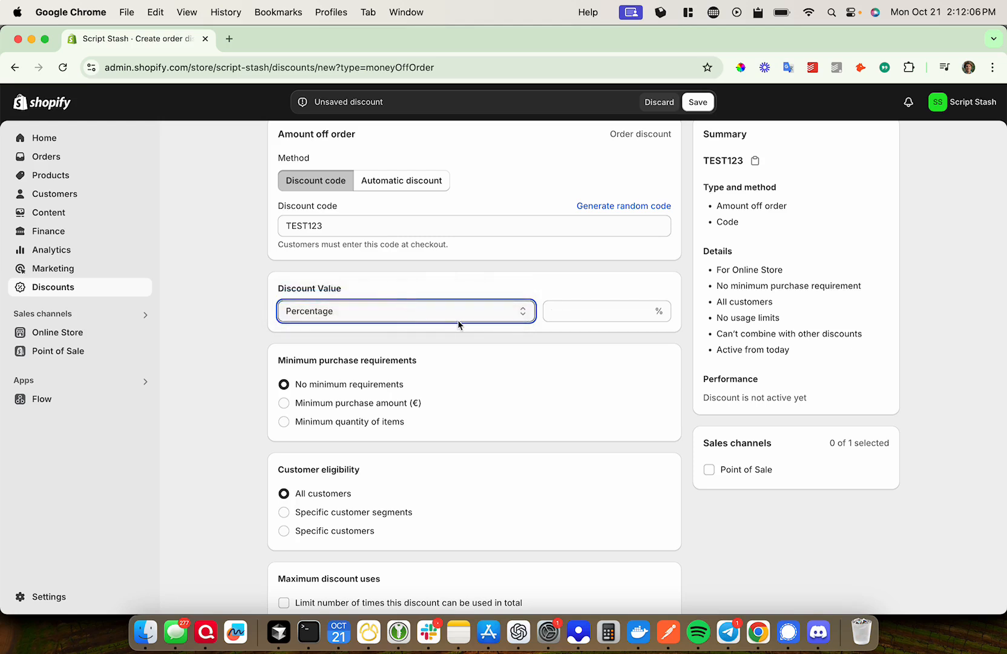
click(405, 311)
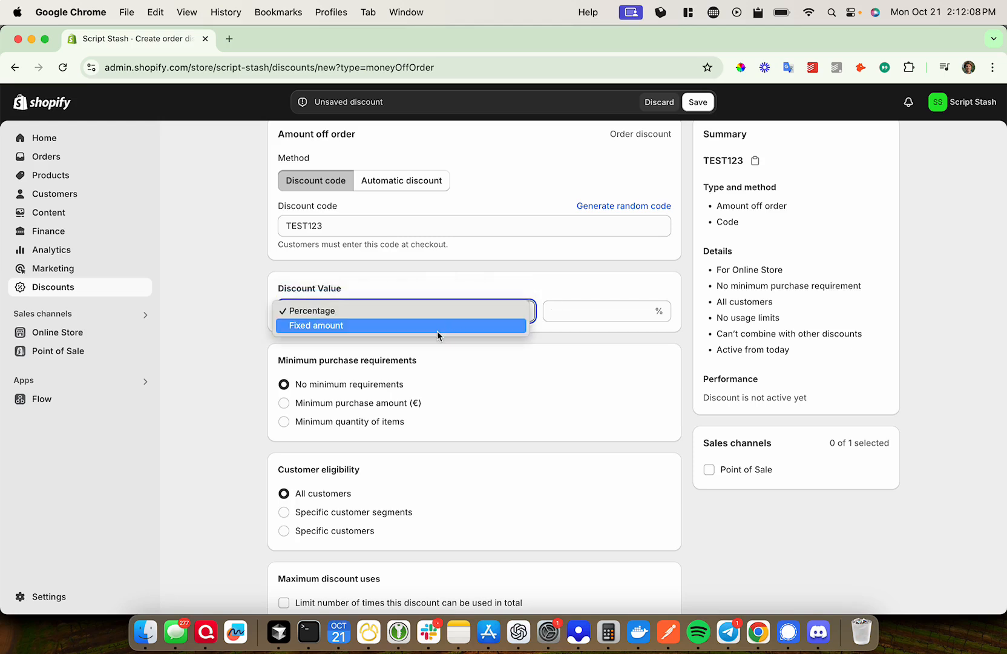
click(316, 325)
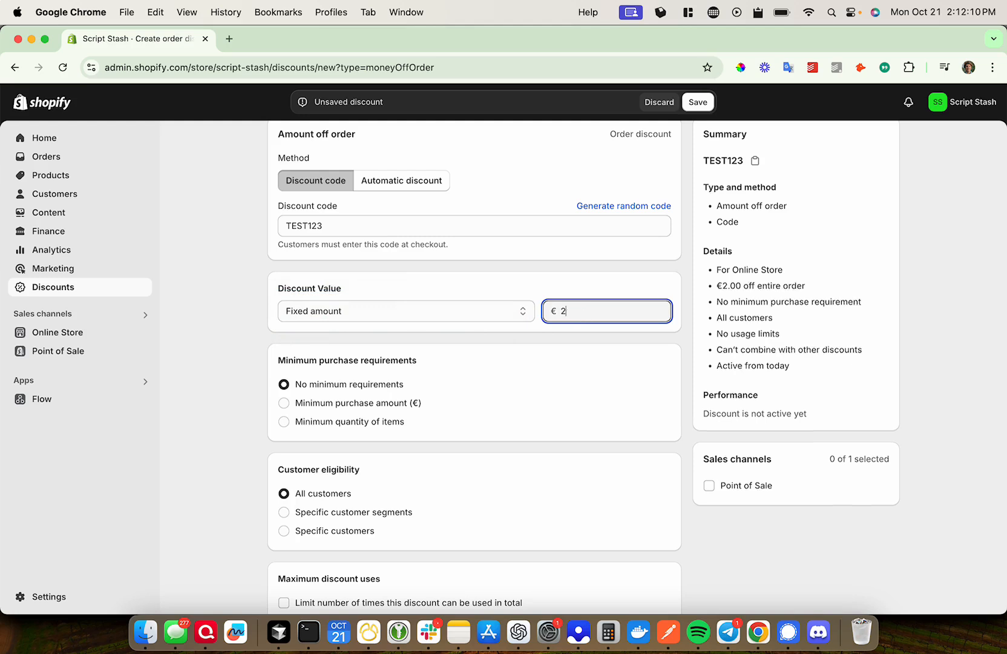
text(20.00)
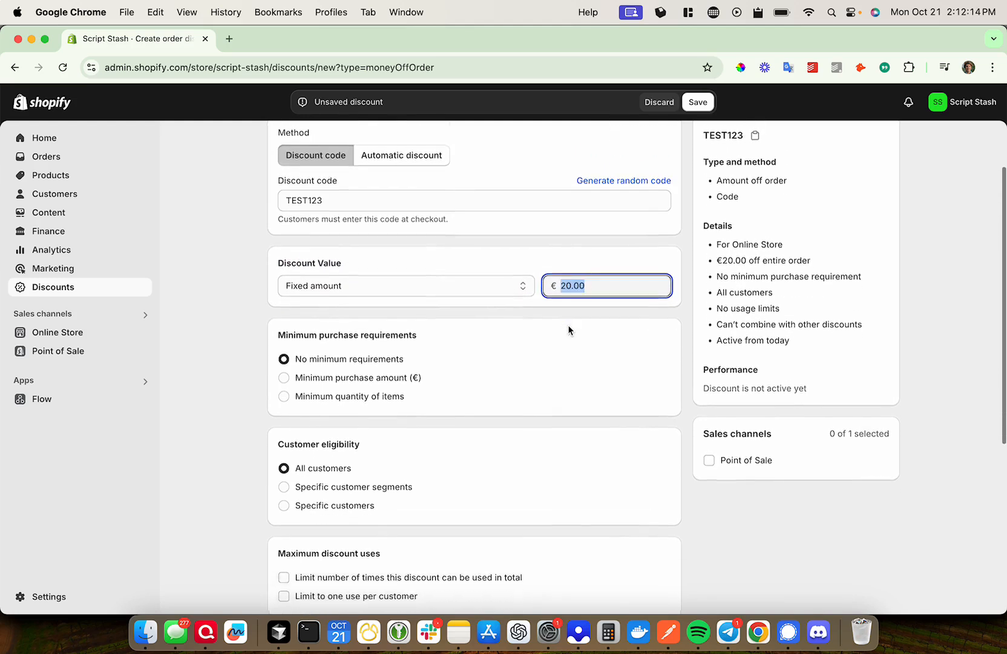
scroll(down, 3)
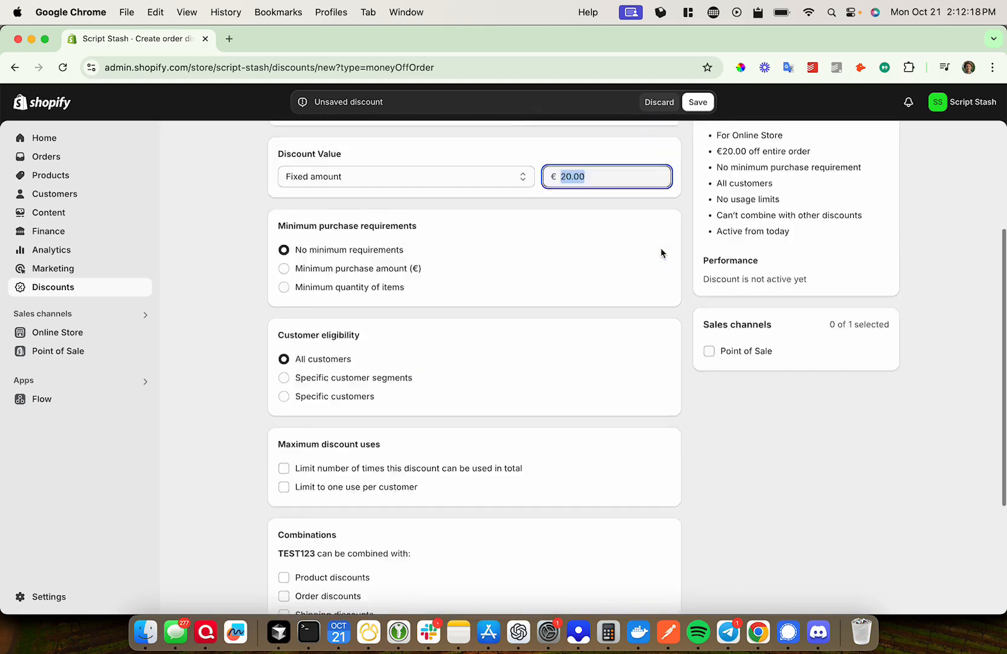
scroll(down, 3)
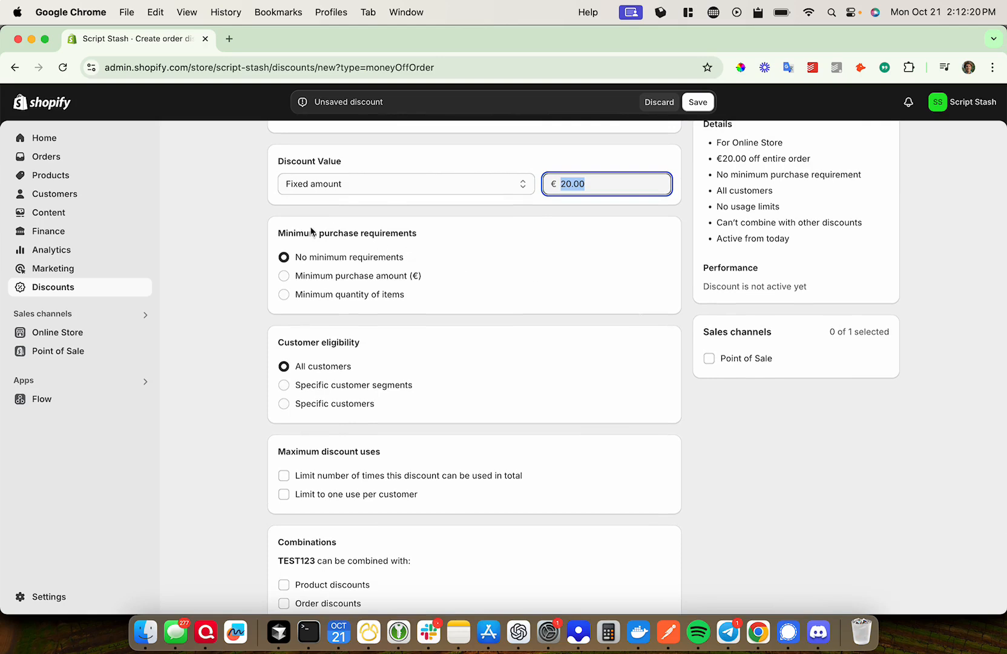
scroll(down, 3)
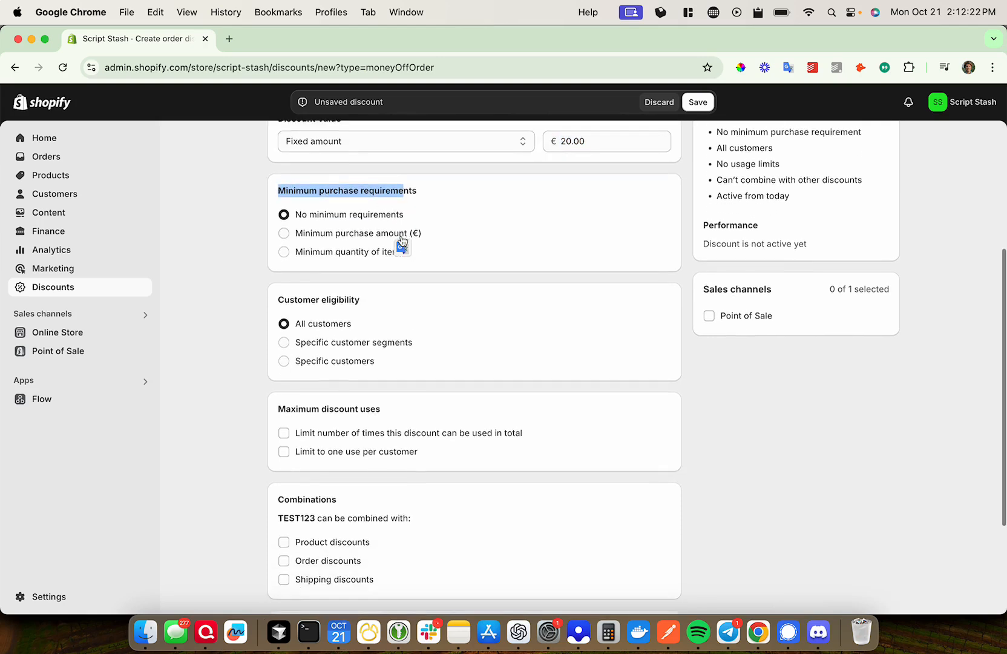
scroll(down, 3)
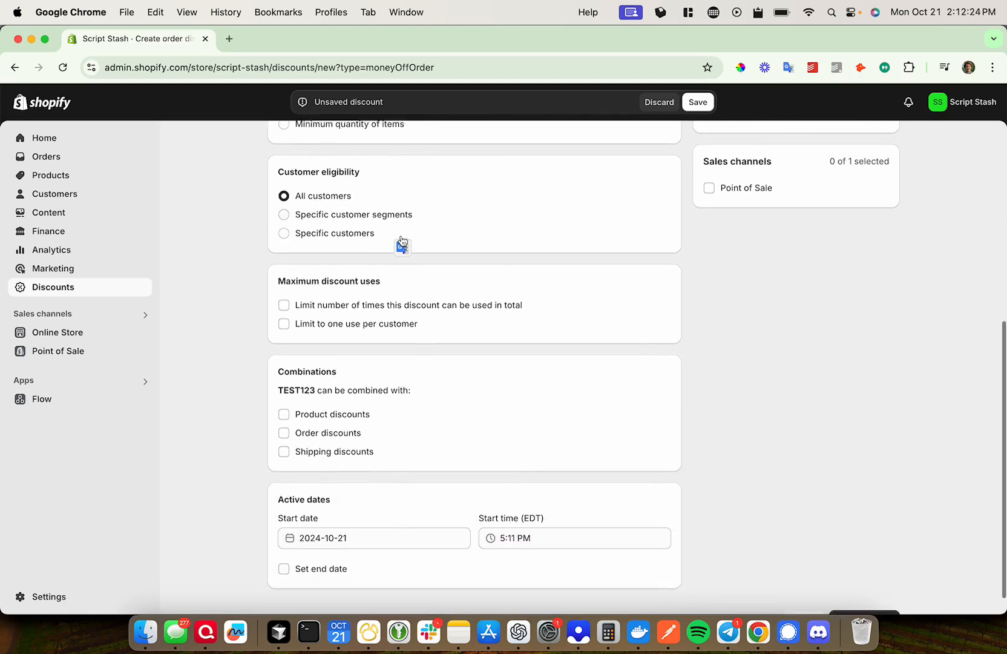
scroll(down, 3)
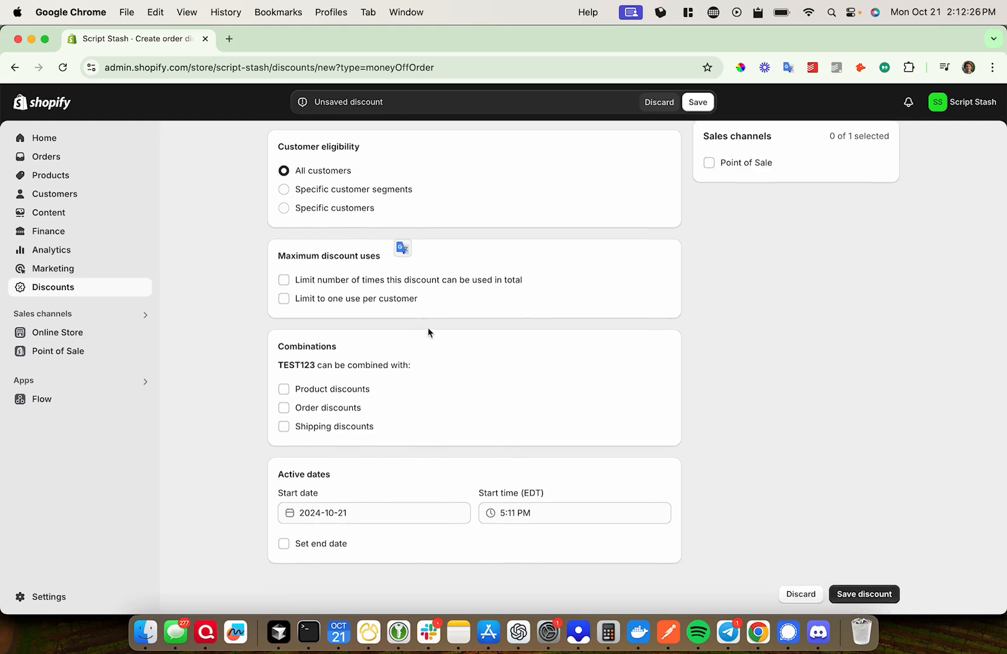
mouse_move(439, 319)
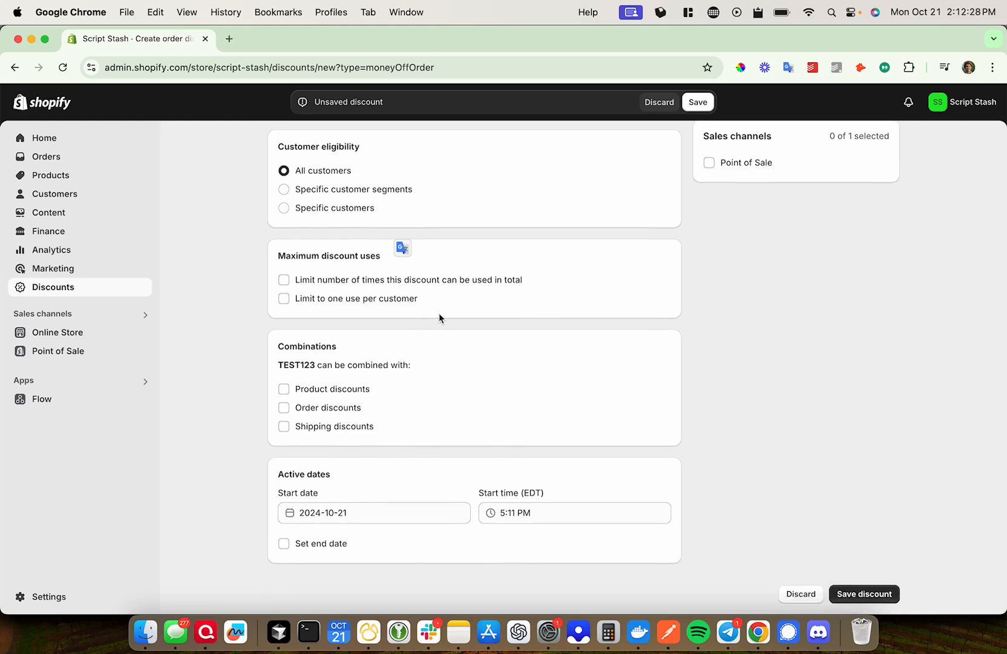
mouse_move(575, 404)
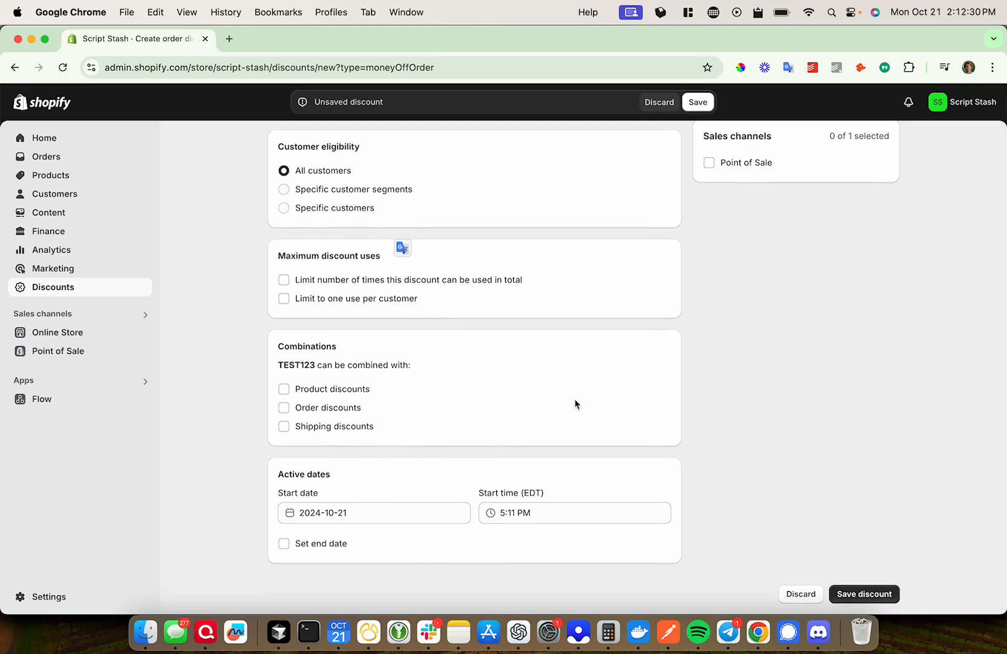
mouse_move(589, 216)
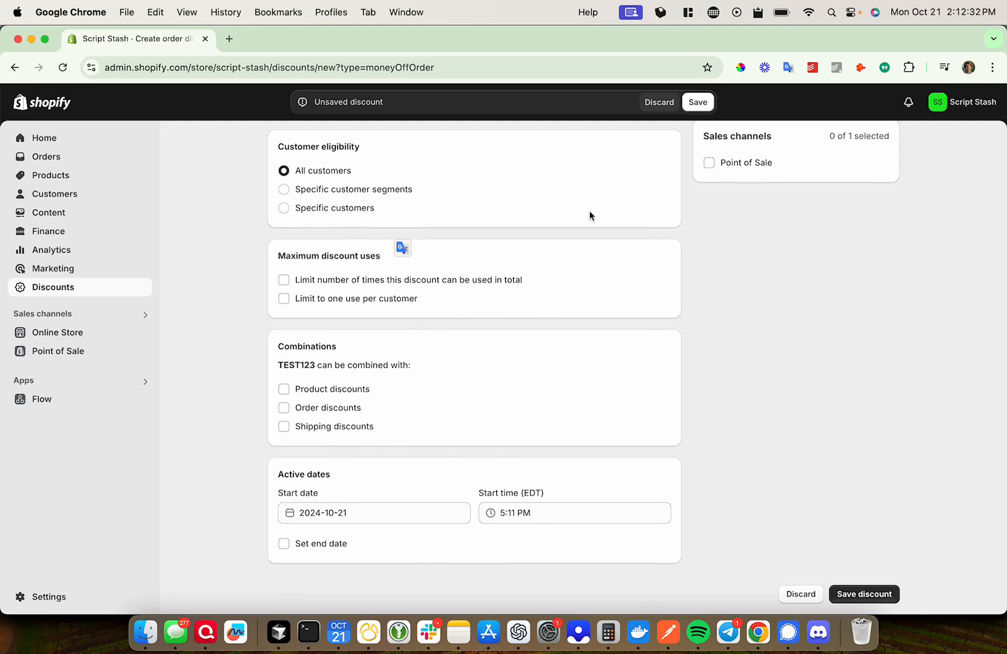
scroll(up, 3)
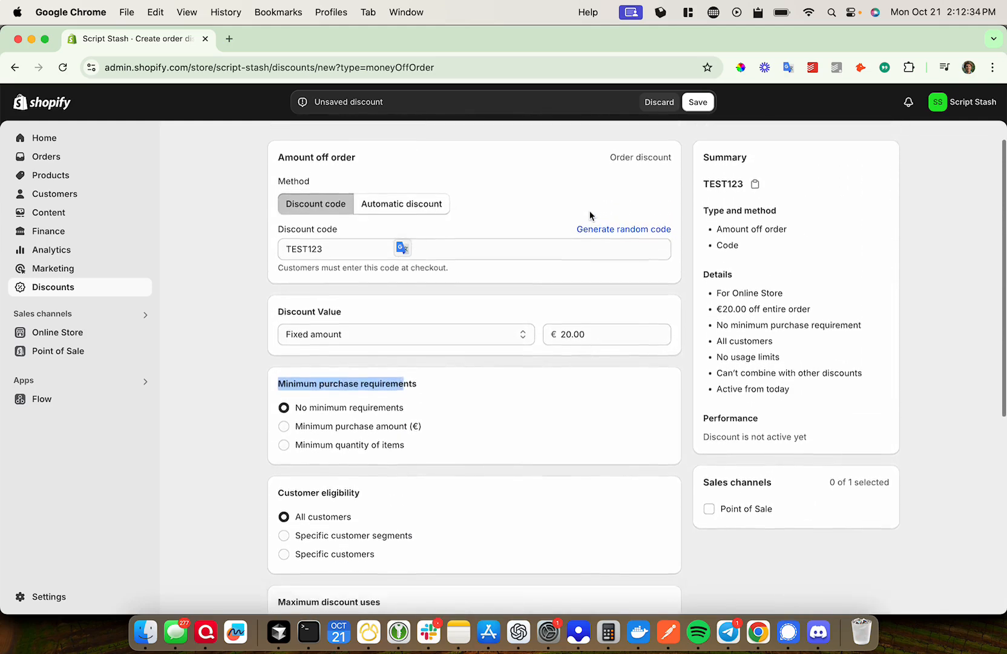
scroll(down, 3)
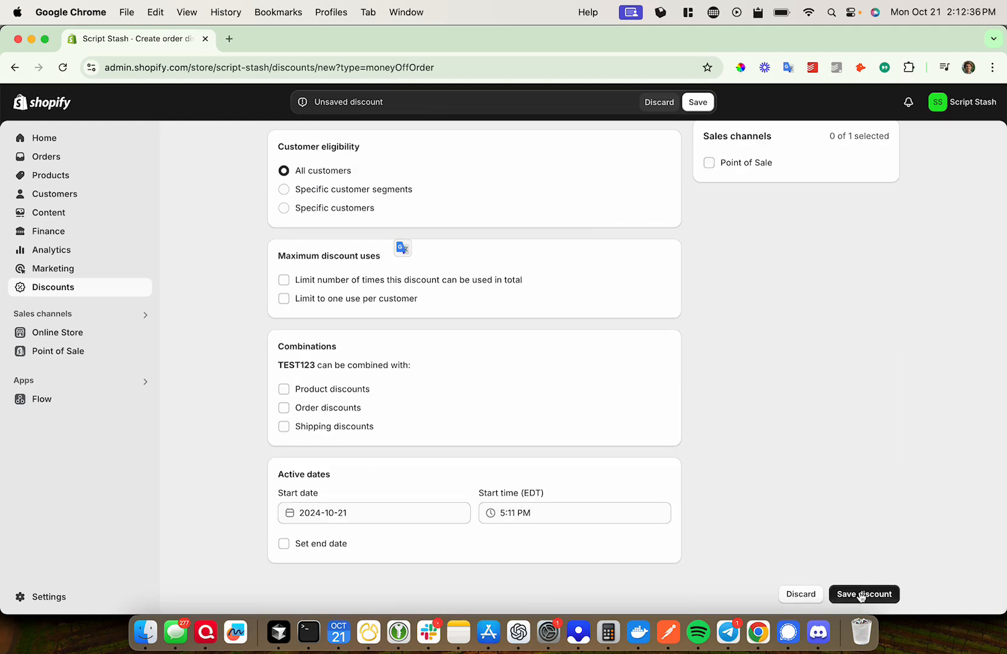
Step: Save the TEST123 discount so it is created and shows Active with €20.00 off
click(864, 593)
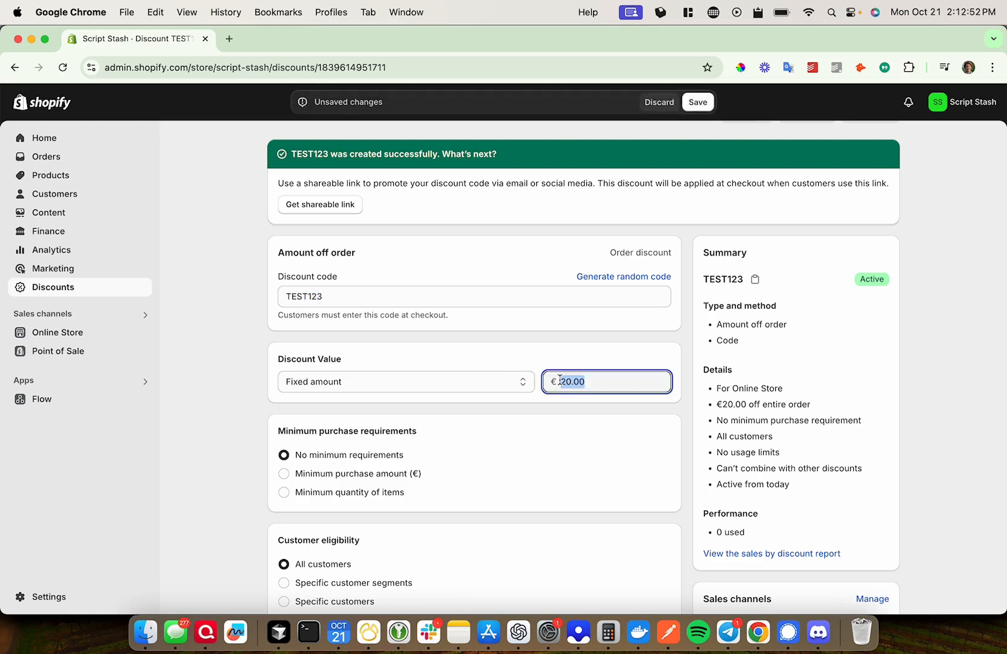
mouse_move(806, 149)
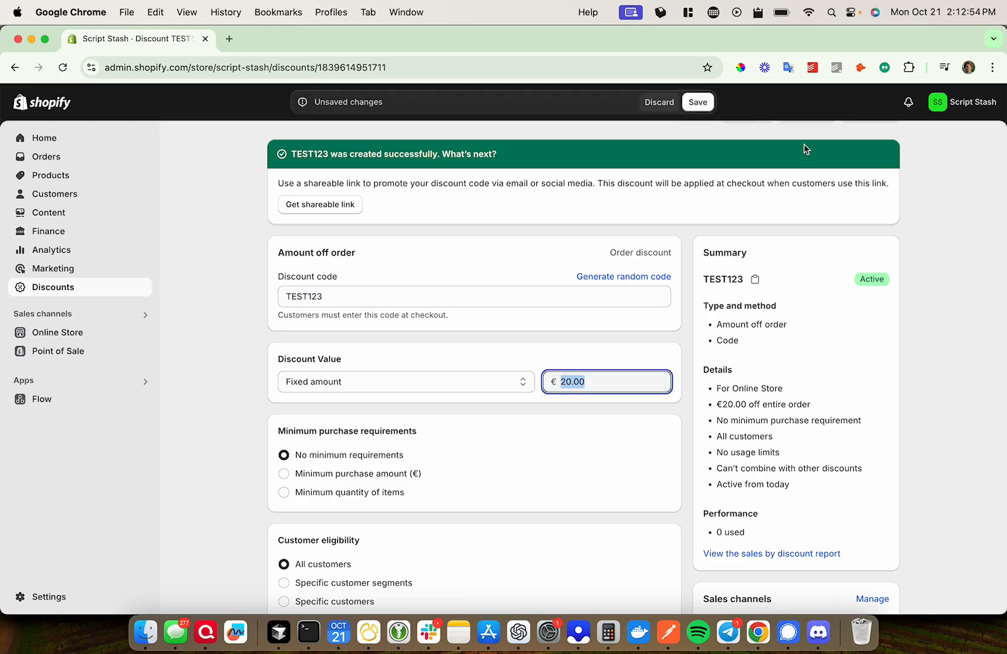